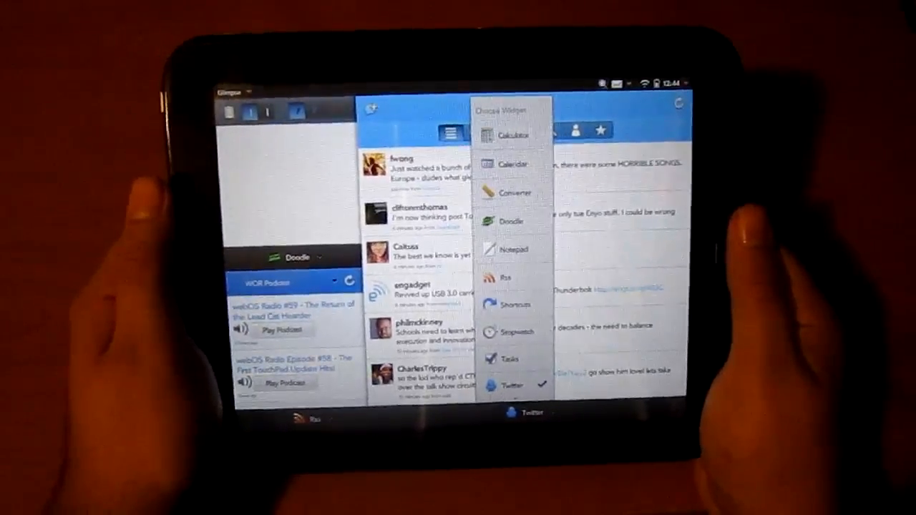
- Scroll the Choose Widget list to pick Twitter in place of the Doodle pane
scroll(down, 3)
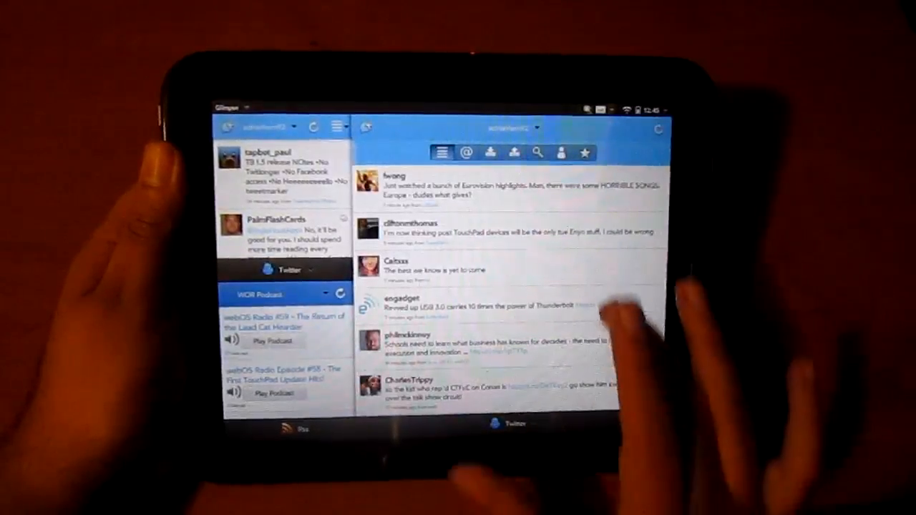
- Scroll up and down through the Twitter feeds while swapping the podcast pane for Twitter
scroll(up, 3)
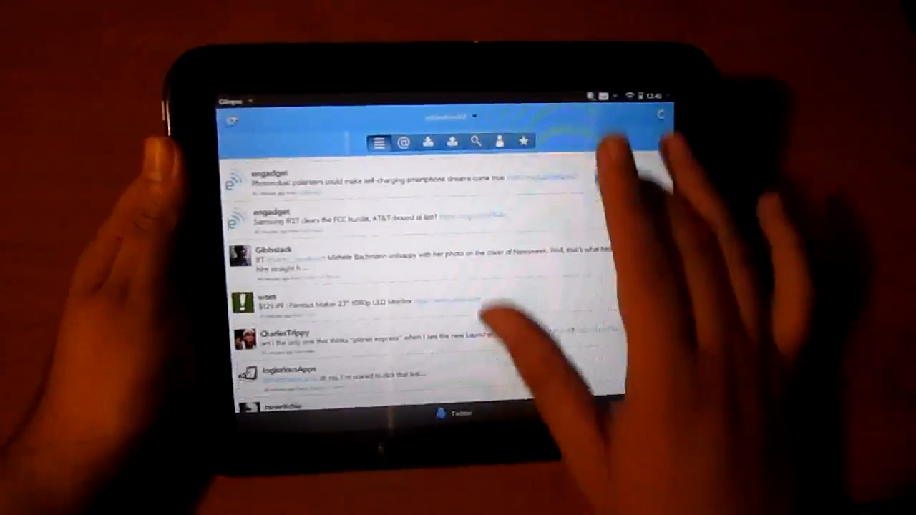
scroll(down, 3)
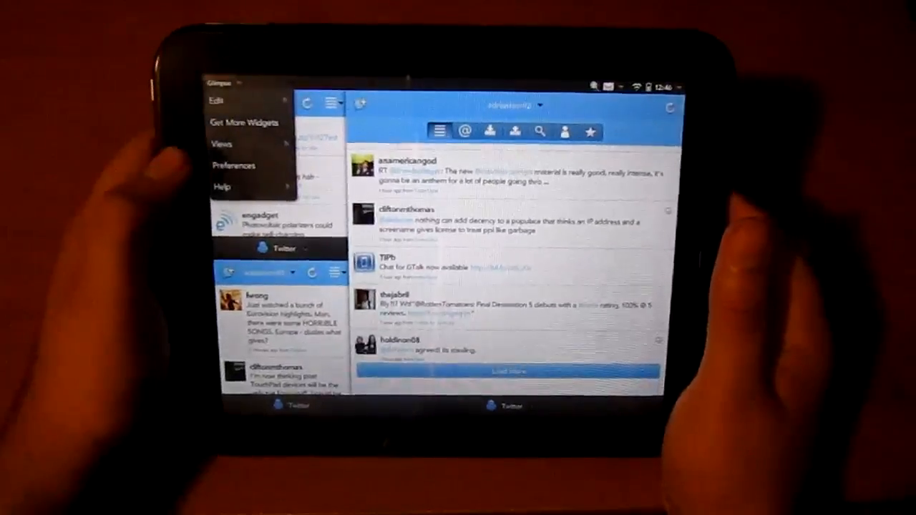
- Tap a webosroundup.com link in the web widget to open its article preview
click(223, 143)
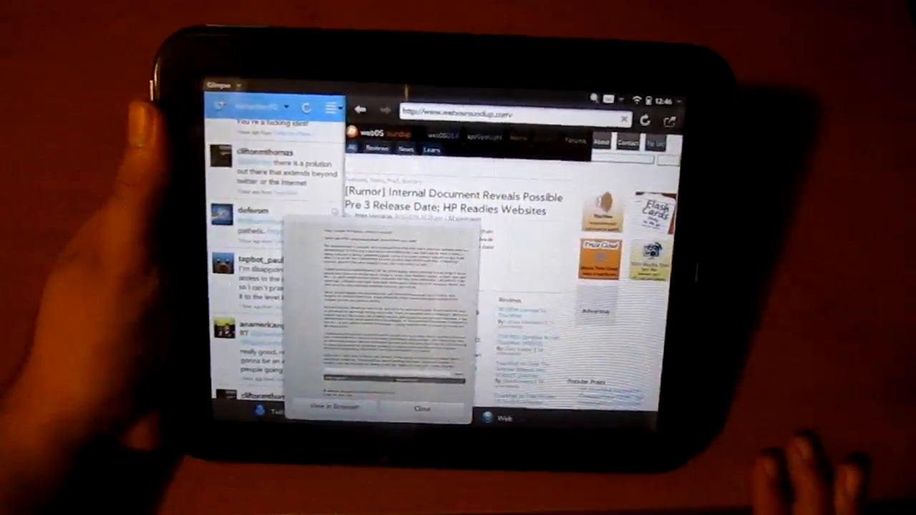
- Close the article preview popup
click(421, 409)
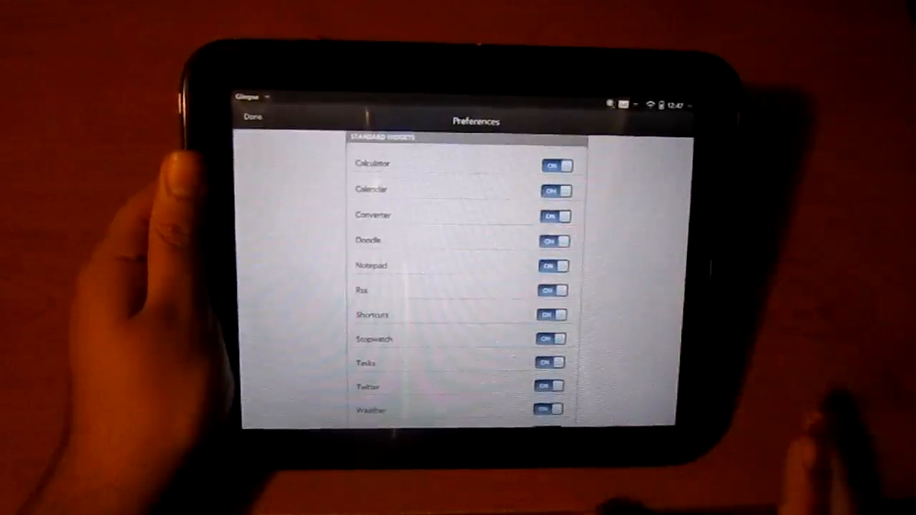
- Tap Done to leave Preferences and return to the widget layout
click(551, 314)
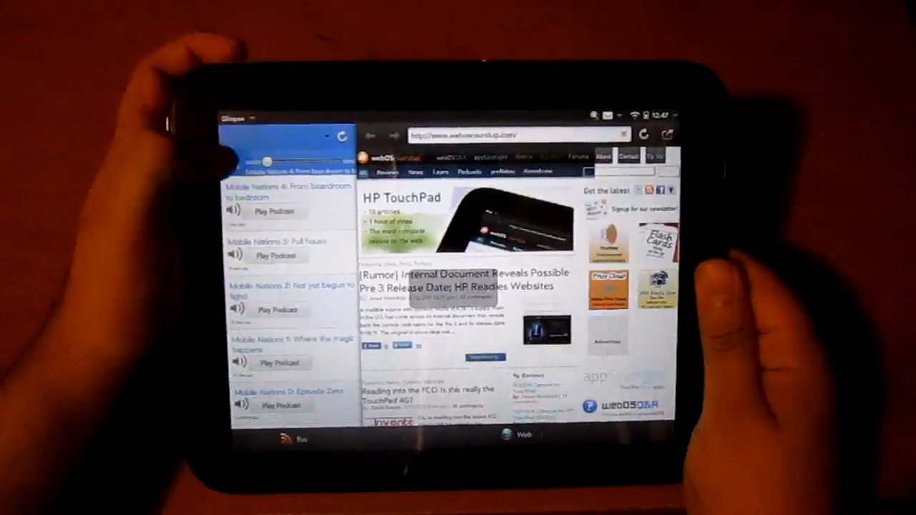
- Open the Glimpse app menu and expand Help to show Tips & FAQs, What's New, Send Email
click(230, 118)
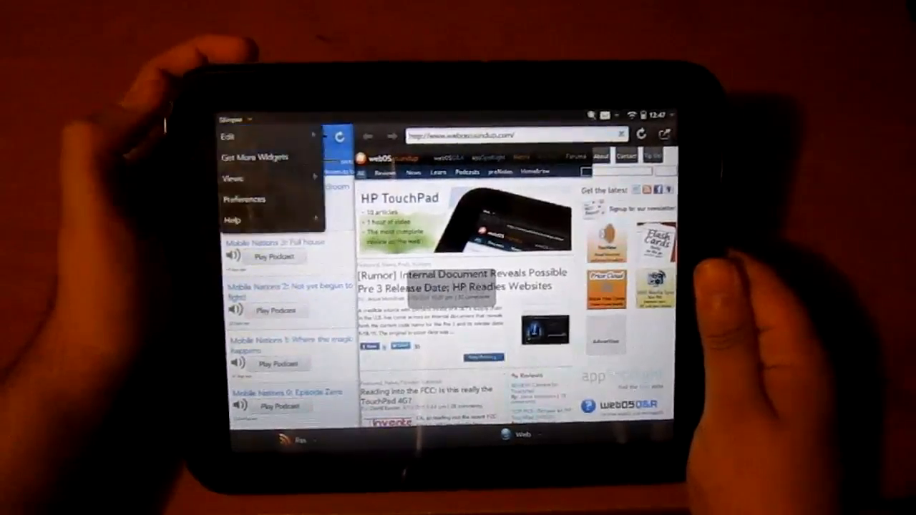
click(234, 220)
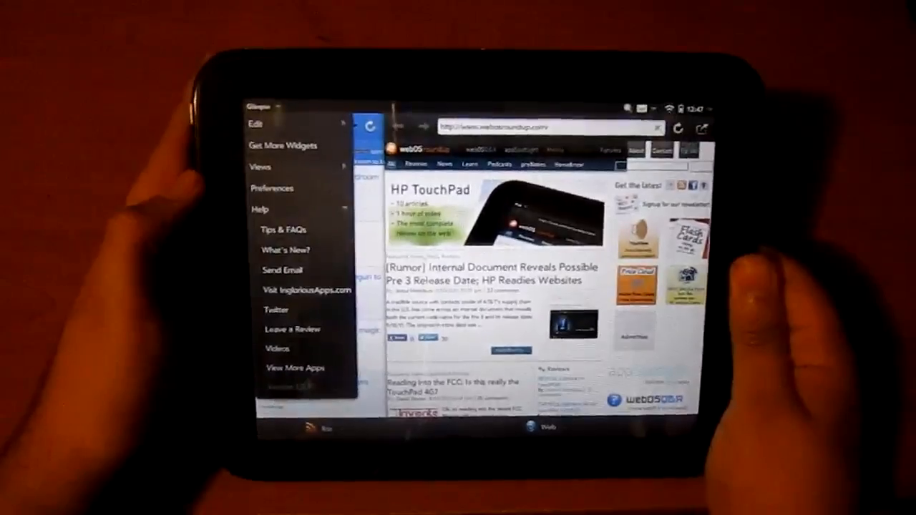